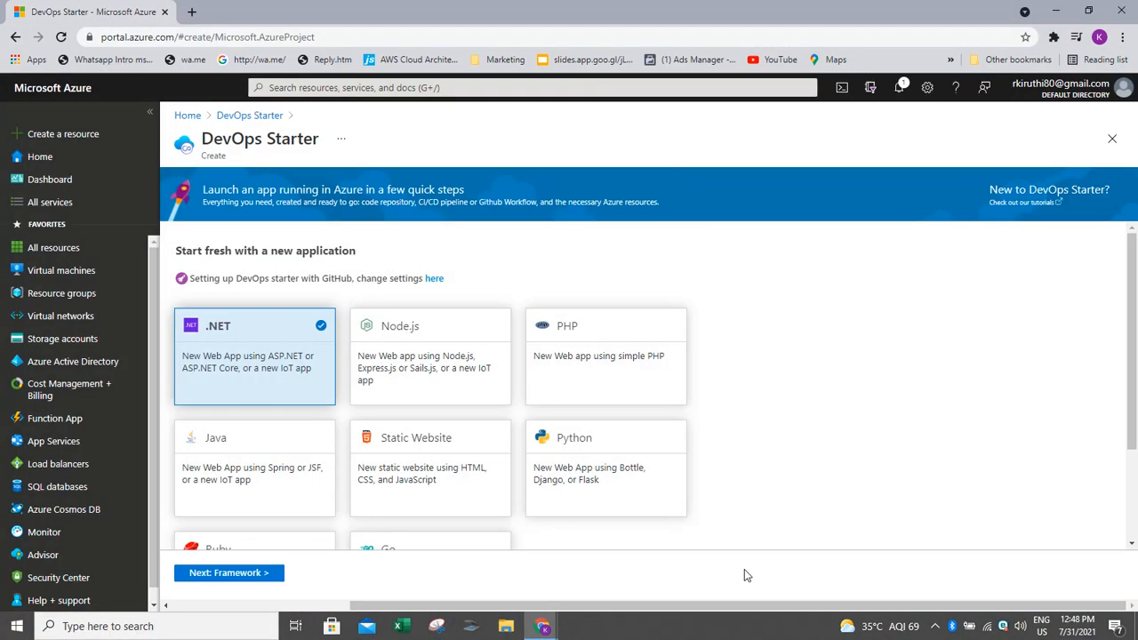
{"action": "mouse_move", "coordinate": [305, 117]}
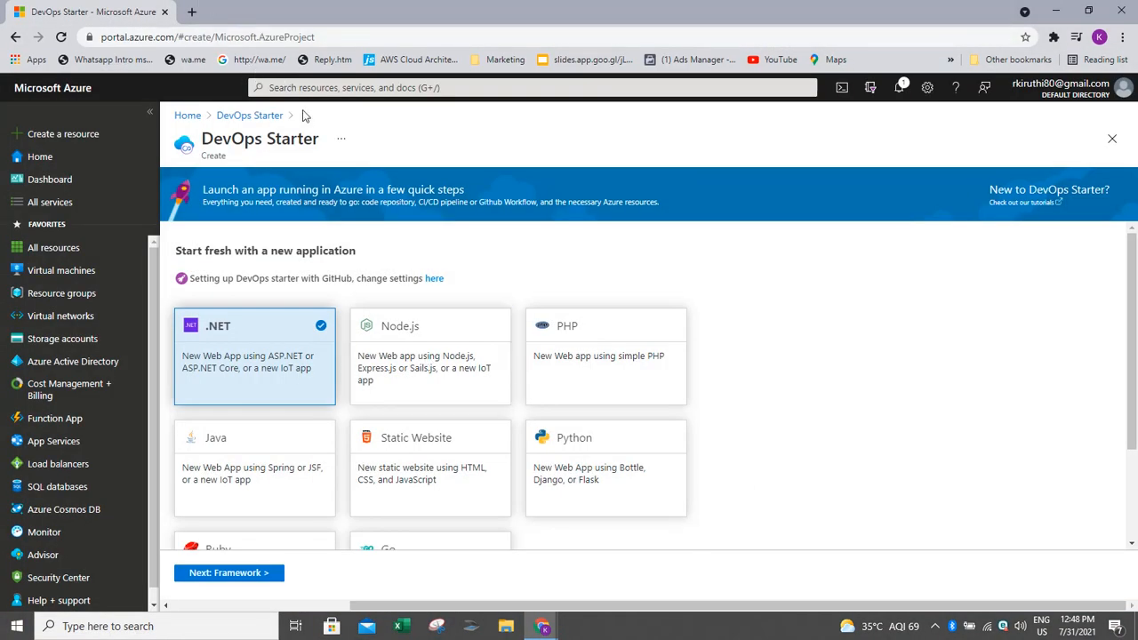
- Advance the DevOps Starter wizard to the framework step, keeping ASP.NET selected
{"action": "left_click", "coordinate": [533, 87]}
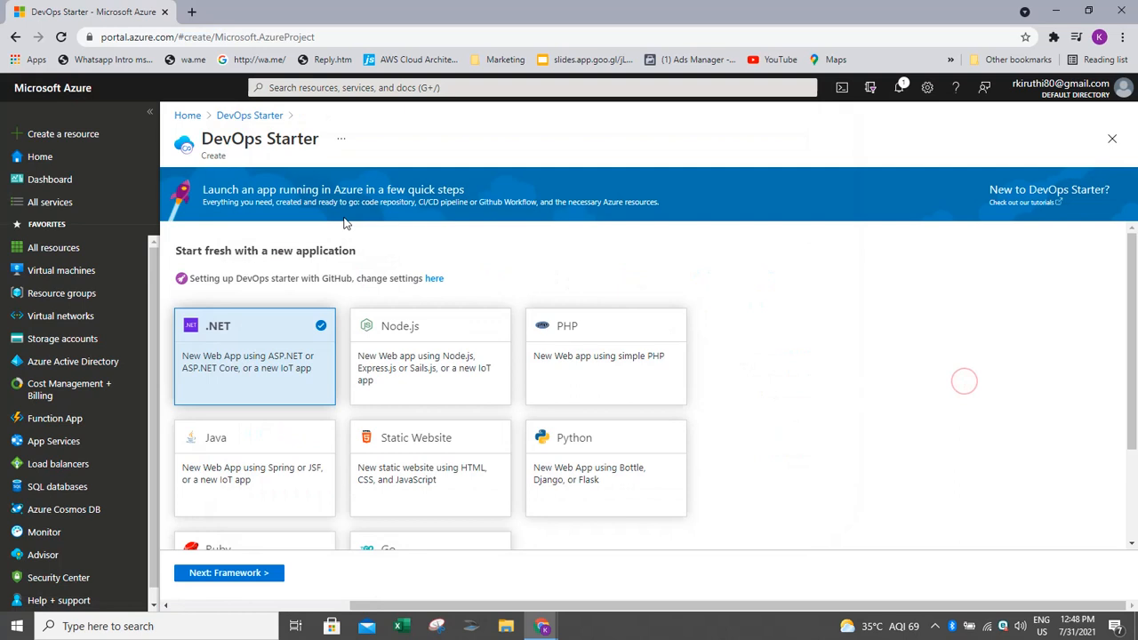
{"action": "mouse_move", "coordinate": [263, 157]}
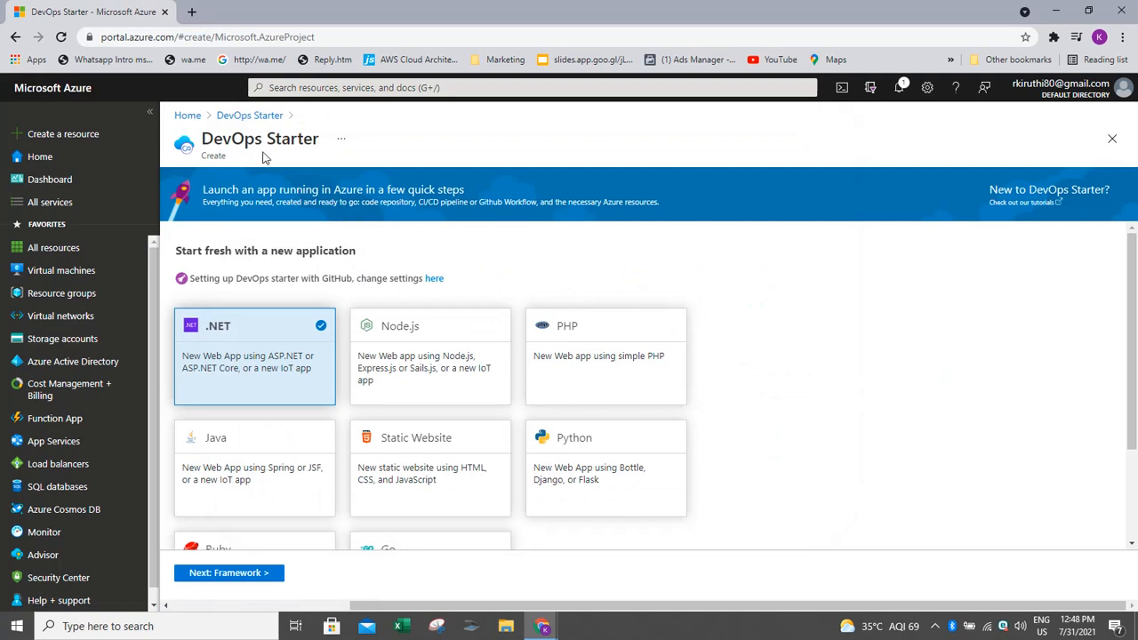
{"action": "mouse_move", "coordinate": [283, 158]}
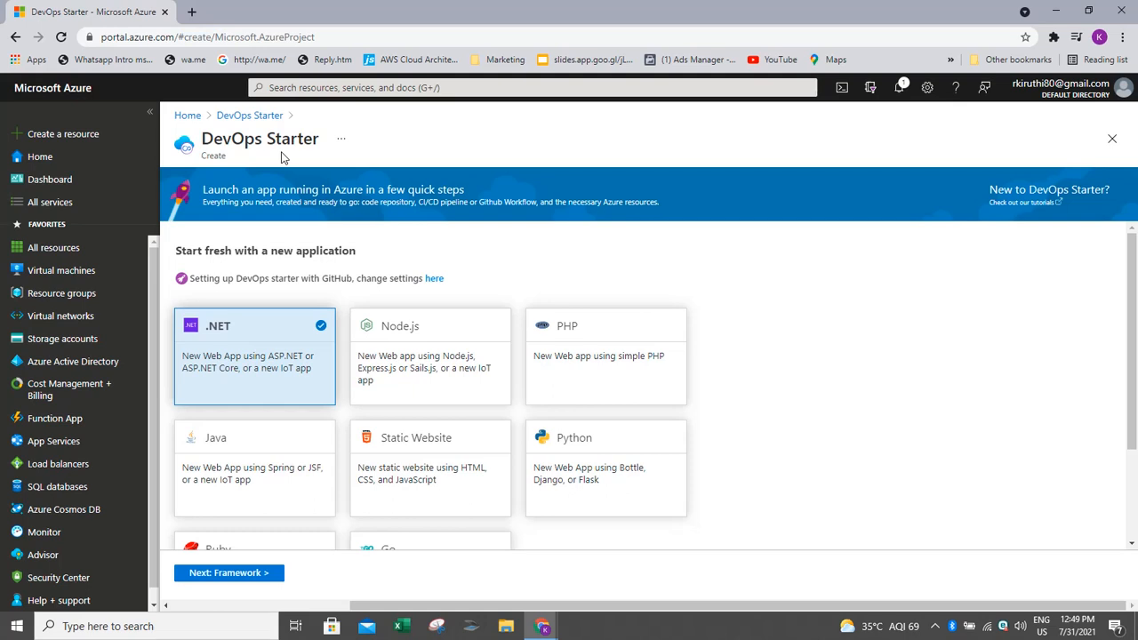
{"action": "mouse_move", "coordinate": [286, 298]}
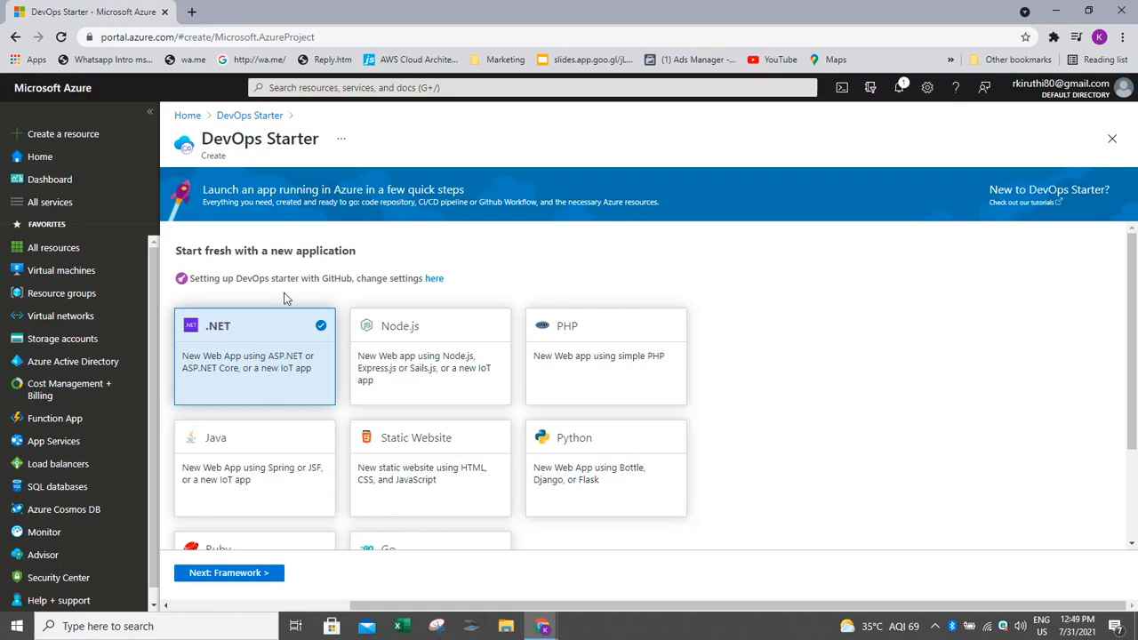
{"action": "mouse_move", "coordinate": [297, 300]}
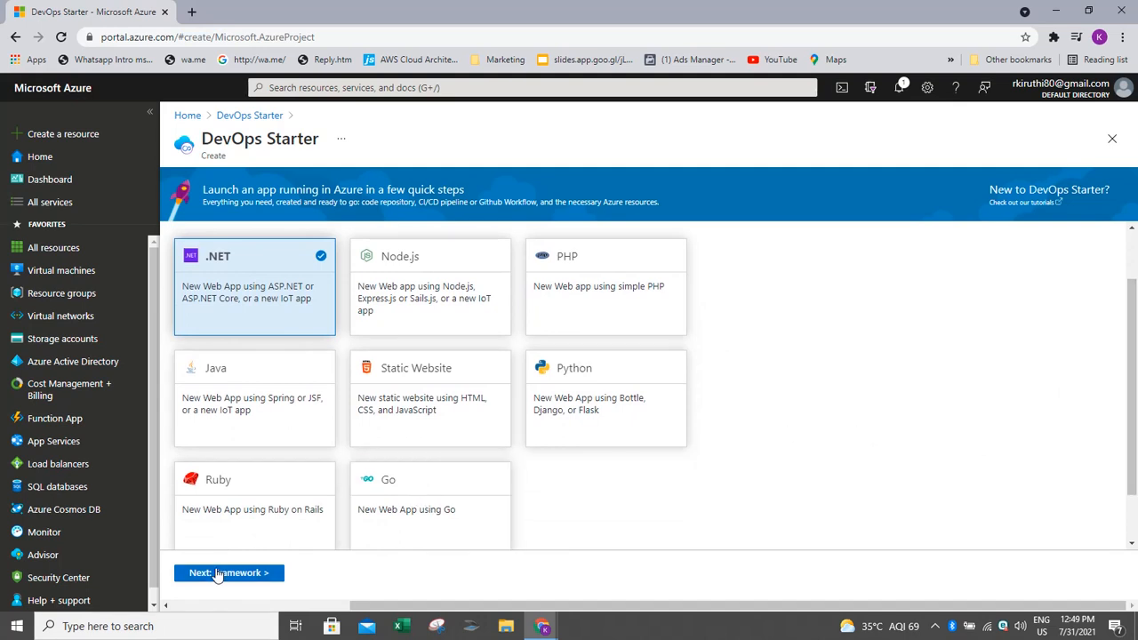
{"action": "left_click", "coordinate": [229, 572]}
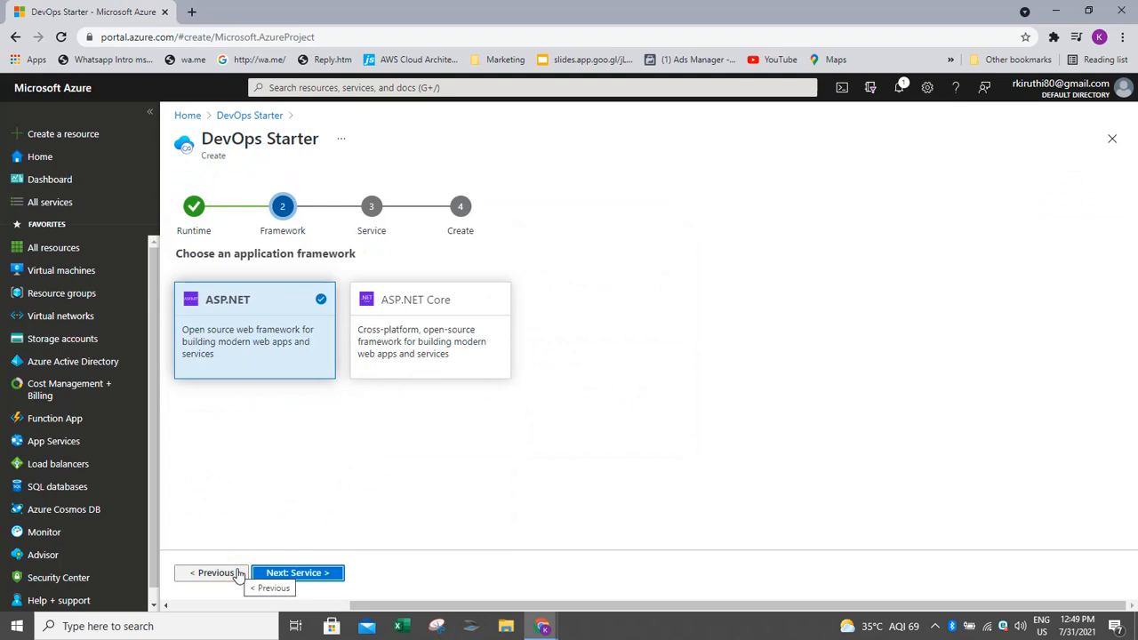
{"action": "mouse_move", "coordinate": [178, 480]}
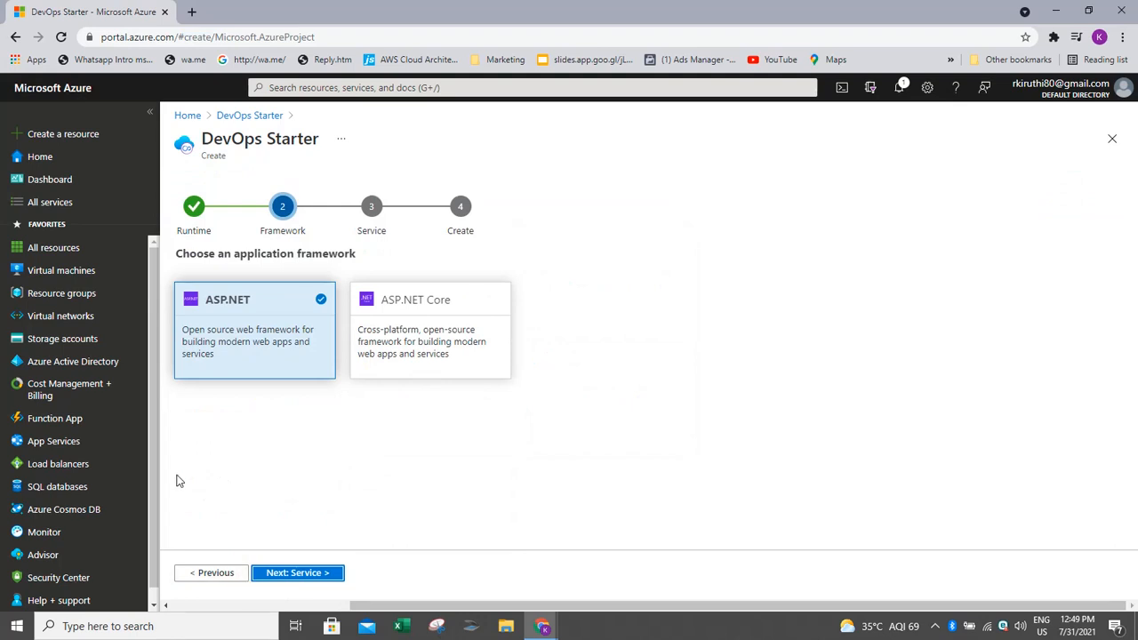
{"action": "mouse_move", "coordinate": [262, 362]}
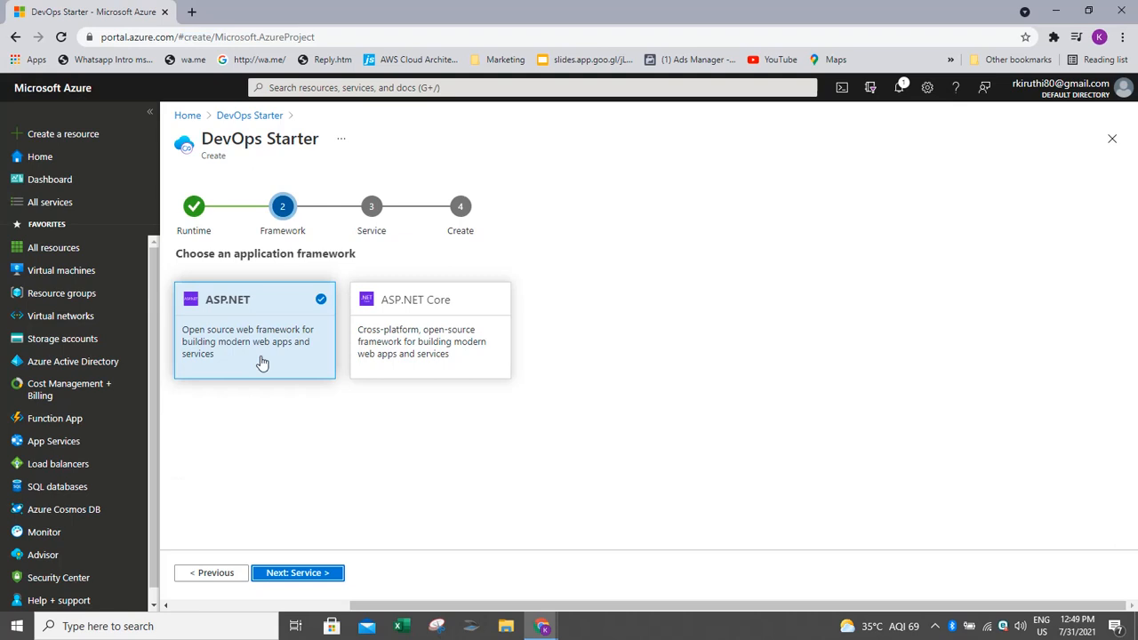
{"action": "mouse_move", "coordinate": [351, 486]}
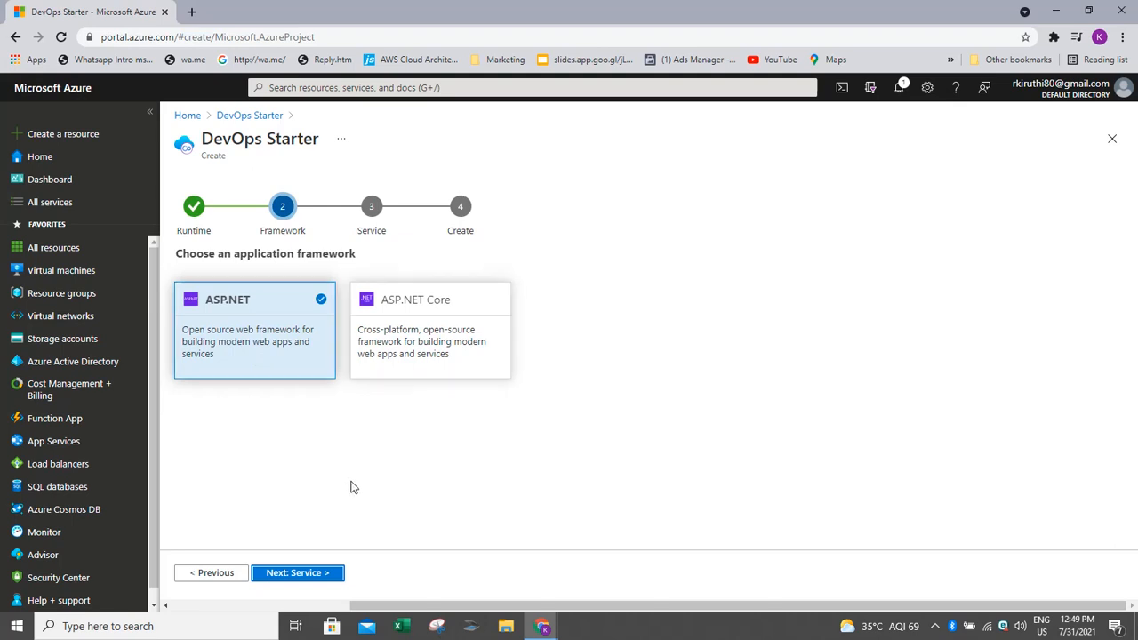
- Advance to the service step for choosing the Azure deployment target
{"action": "left_click", "coordinate": [297, 572]}
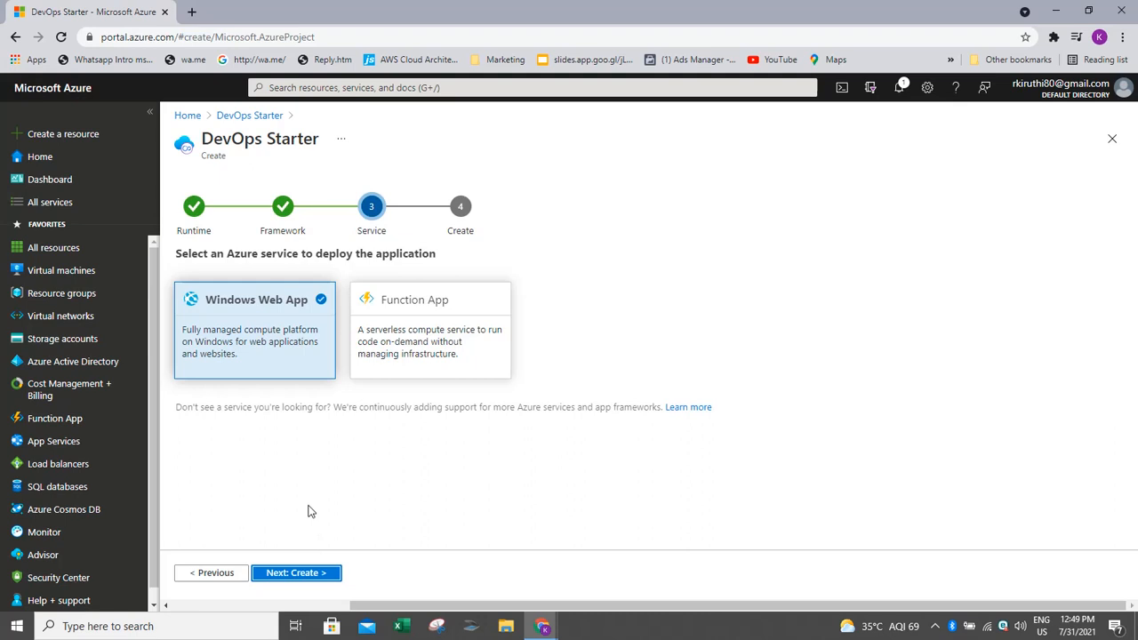
{"action": "mouse_move", "coordinate": [260, 348]}
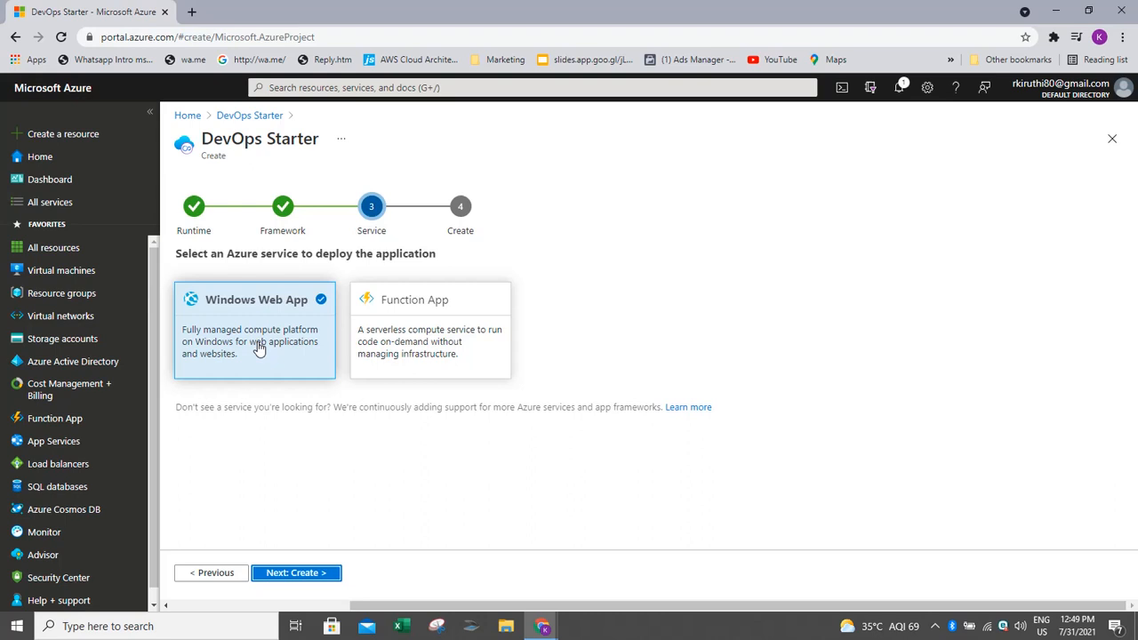
{"action": "mouse_move", "coordinate": [429, 342]}
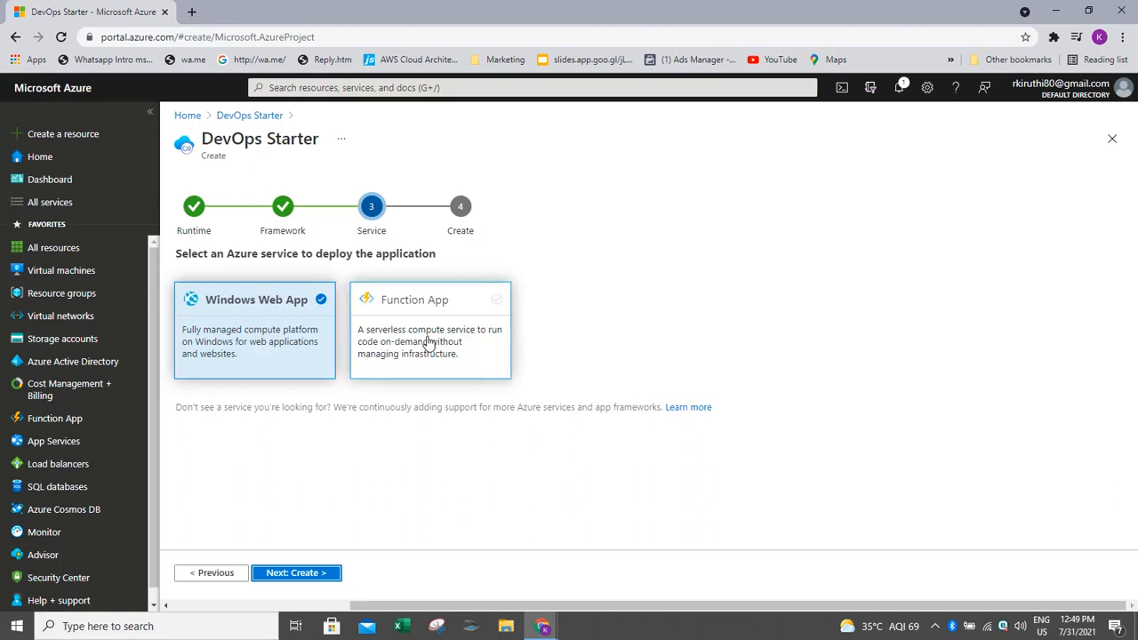
{"action": "mouse_move", "coordinate": [418, 365]}
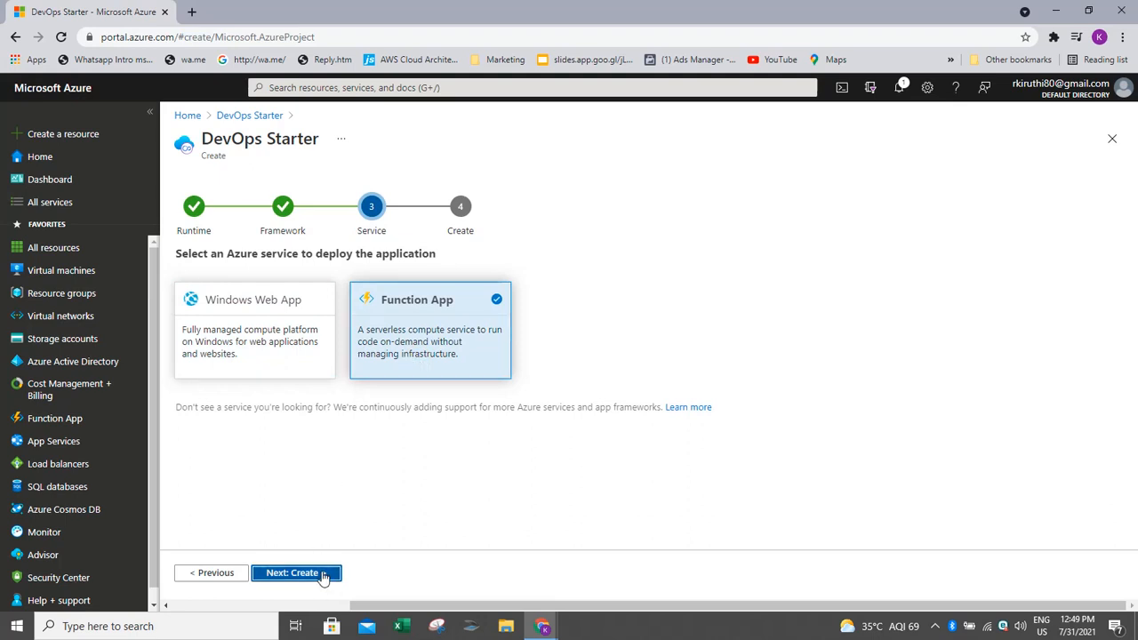
- Advance to the Select Repository and Subscription step requiring GitHub authorization
{"action": "left_click", "coordinate": [295, 573]}
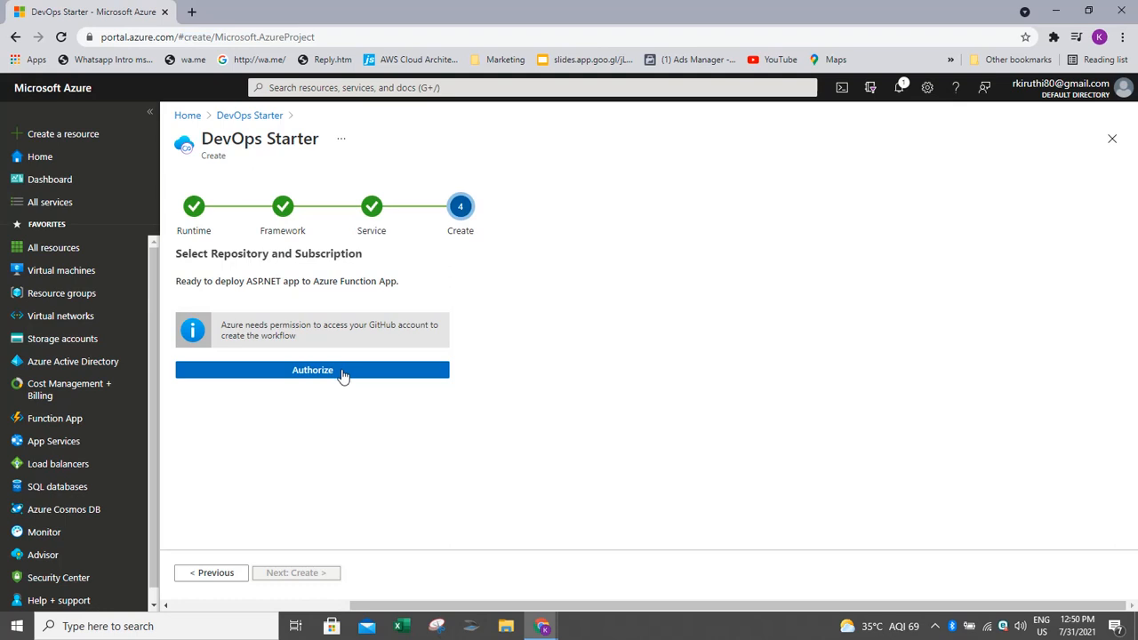
- Authorize GitHub, opening the Azure GitHub Actions sign-in popup
{"action": "left_click", "coordinate": [312, 369]}
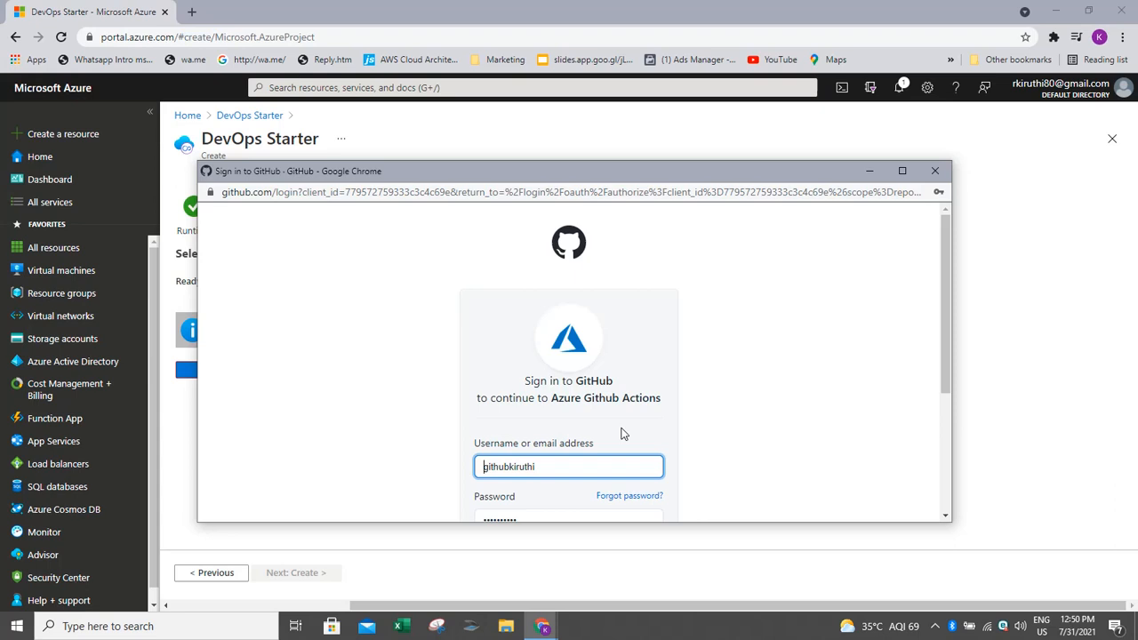
{"action": "mouse_move", "coordinate": [928, 165]}
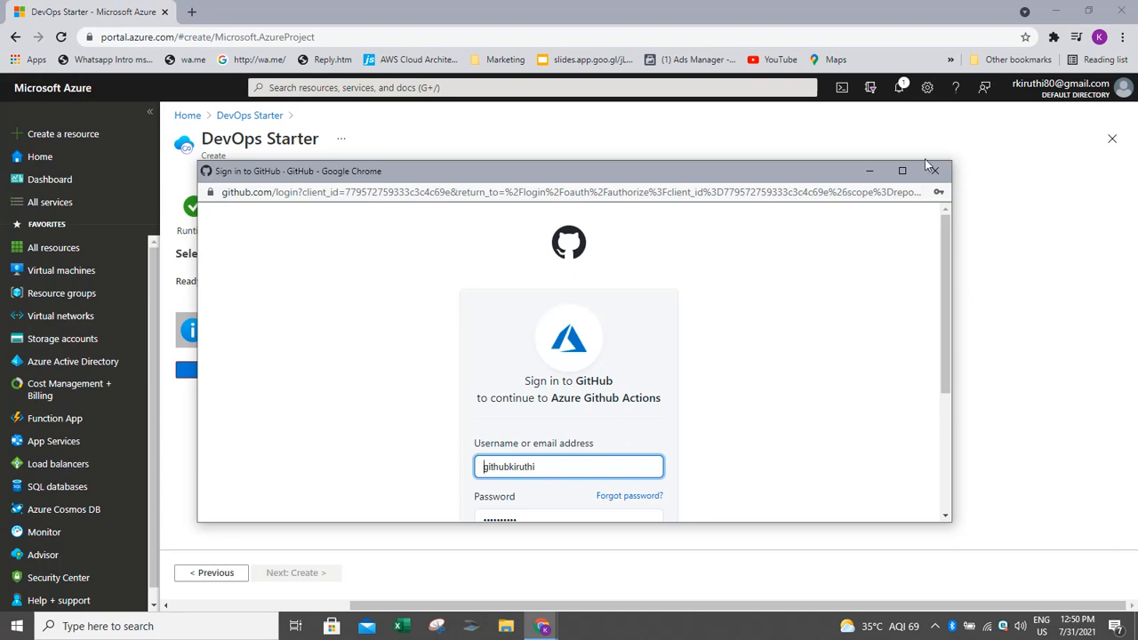